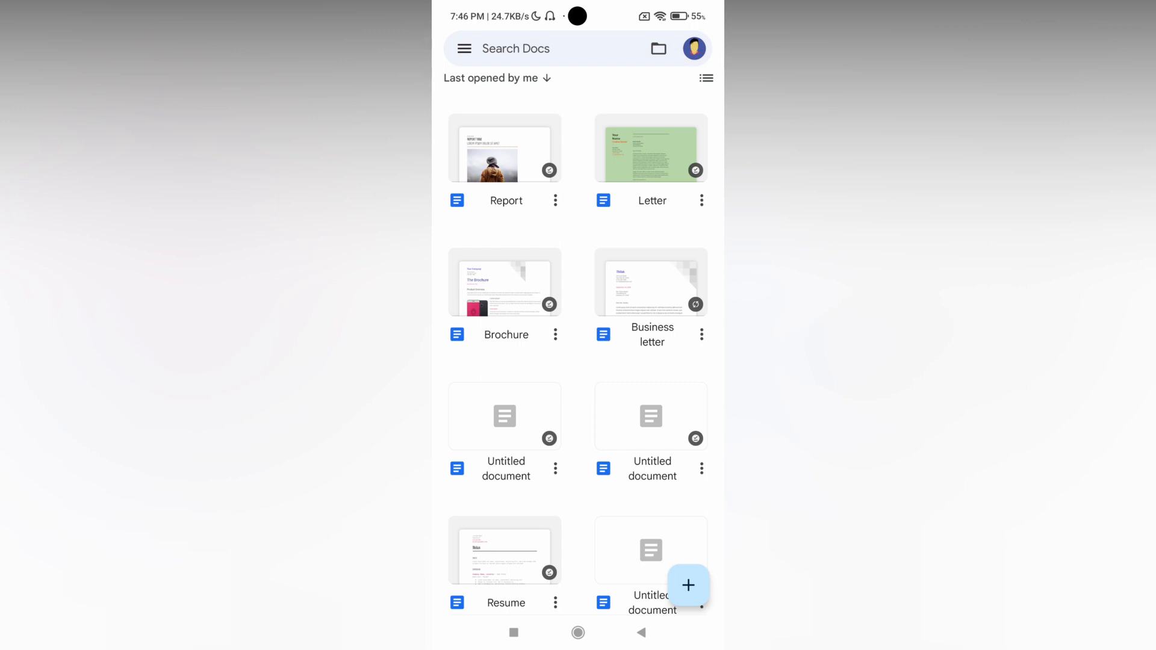
- Open the Brochure document from the file list and switch it into editing mode
left_click(505, 282)
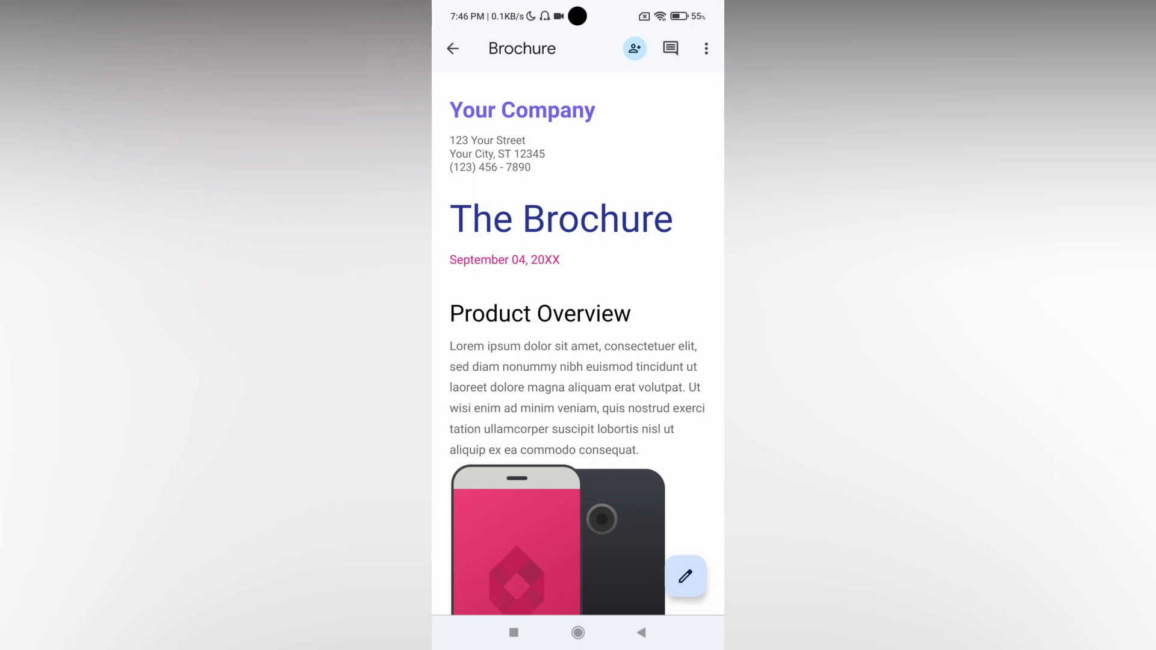
left_click(705, 49)
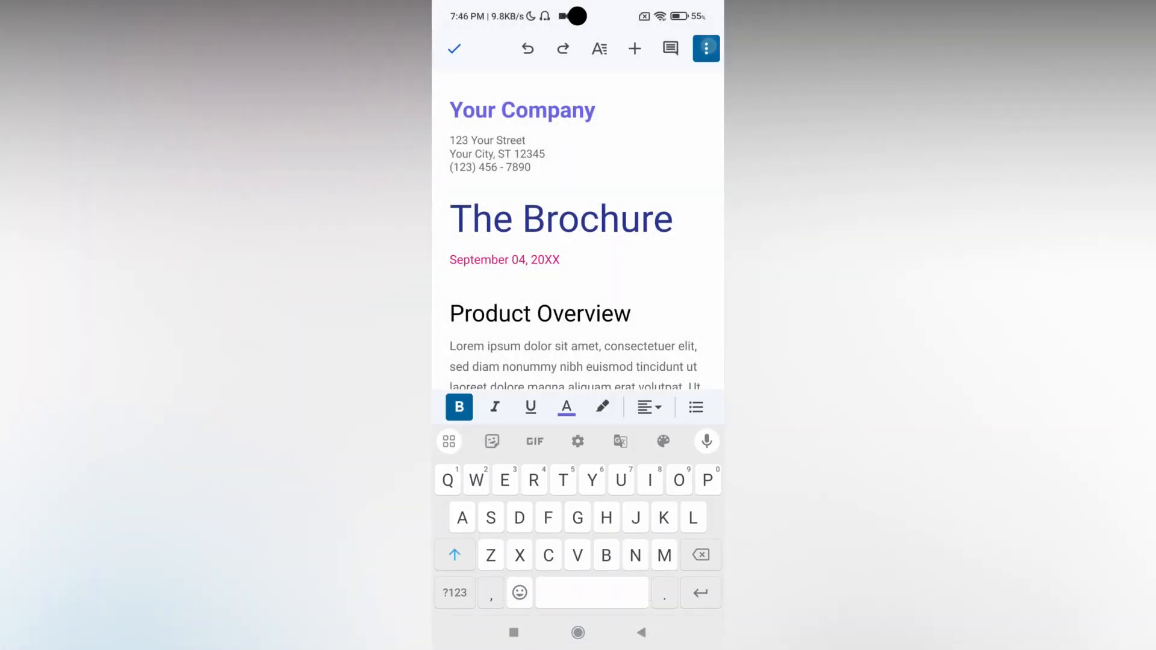
- Open the Brochure's Page setup from the overflow menu
left_click(706, 49)
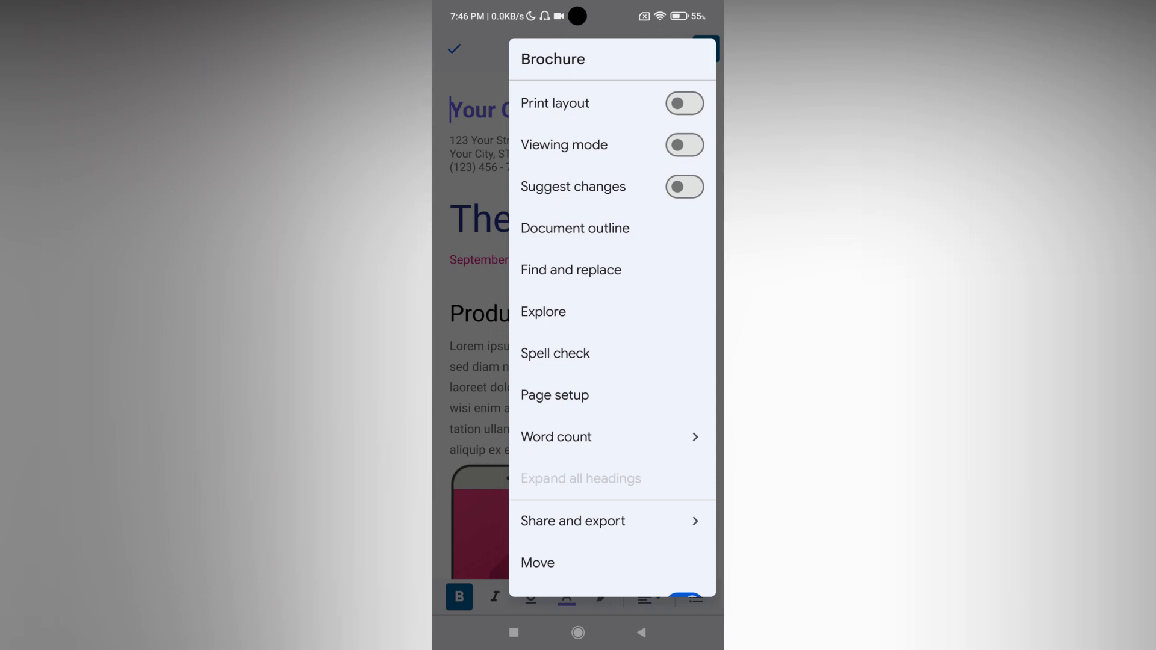
left_click(555, 395)
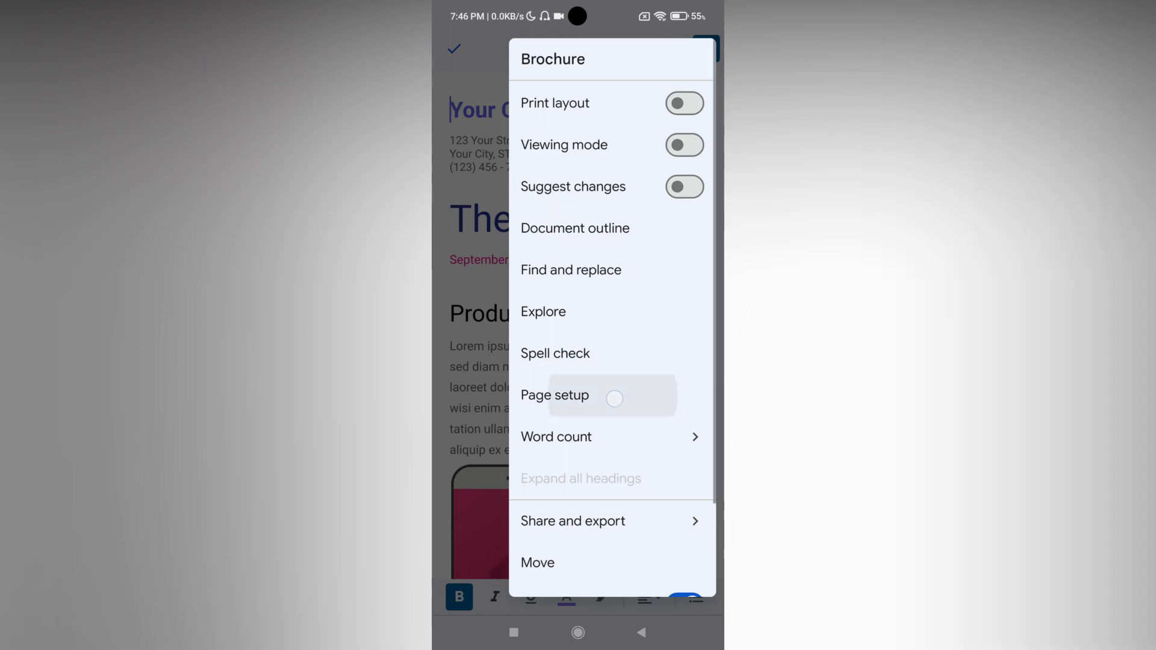
left_click(556, 395)
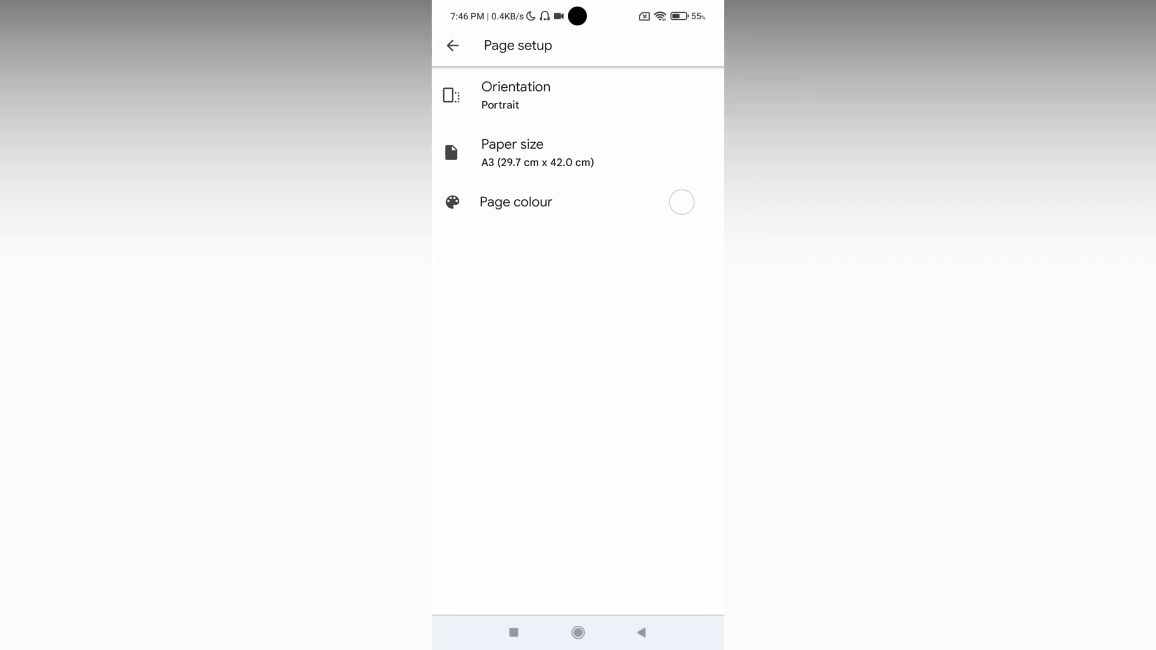
- Browse the red, yellow and green page colour hues and choose a light green shade
left_click(516, 201)
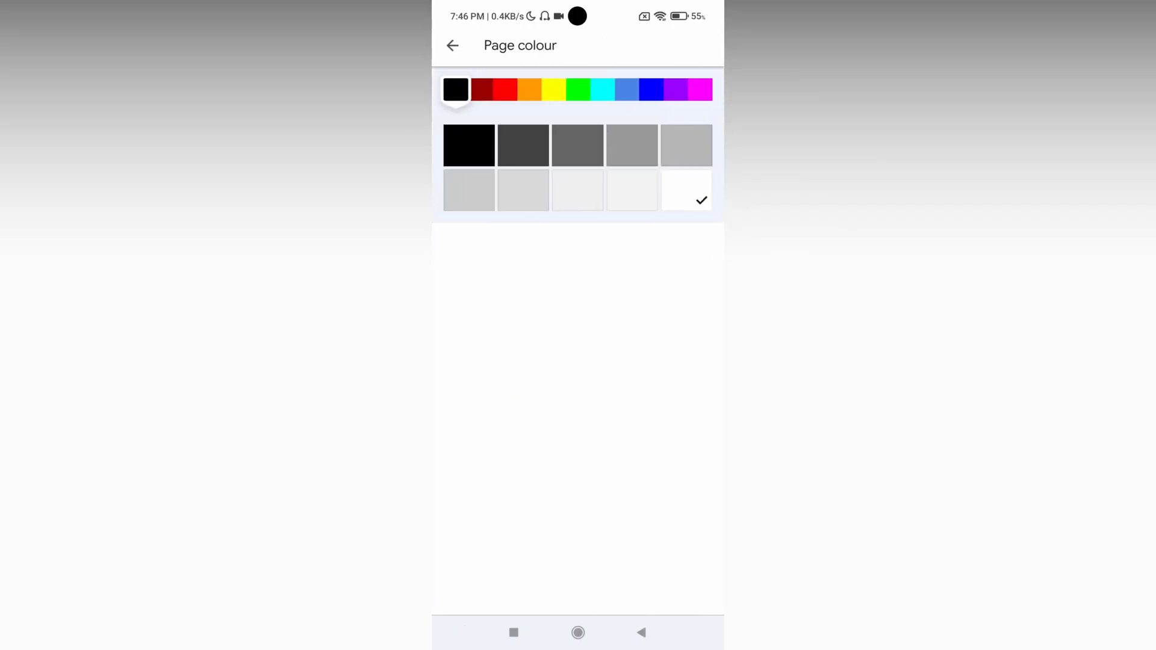
left_click(505, 89)
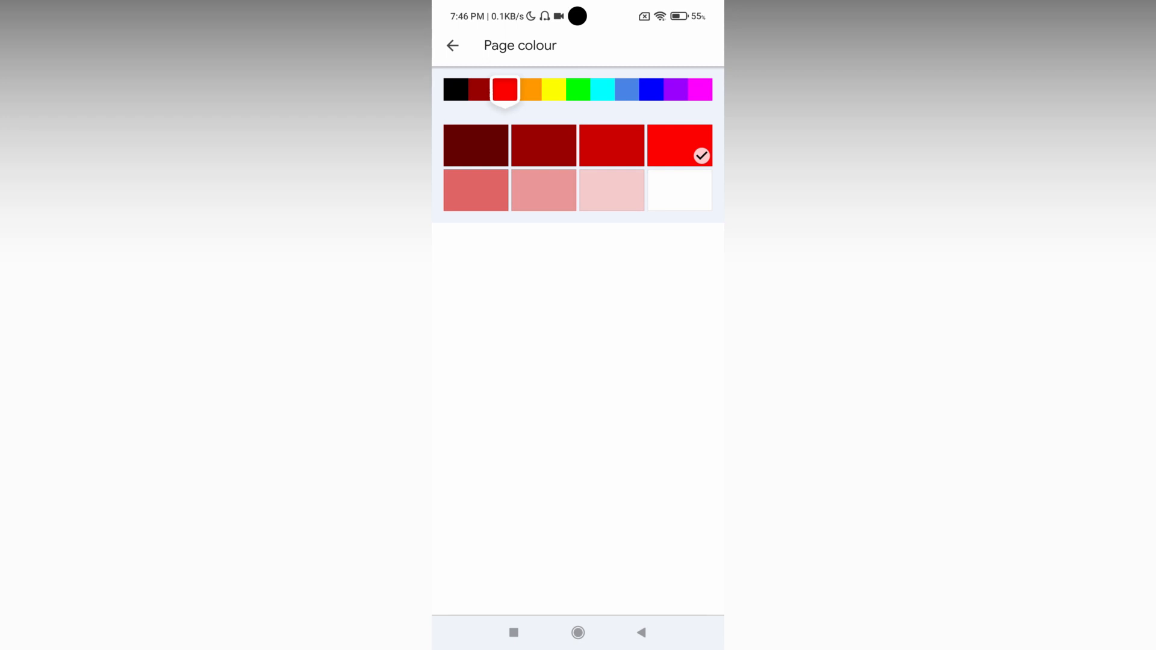
left_click(554, 89)
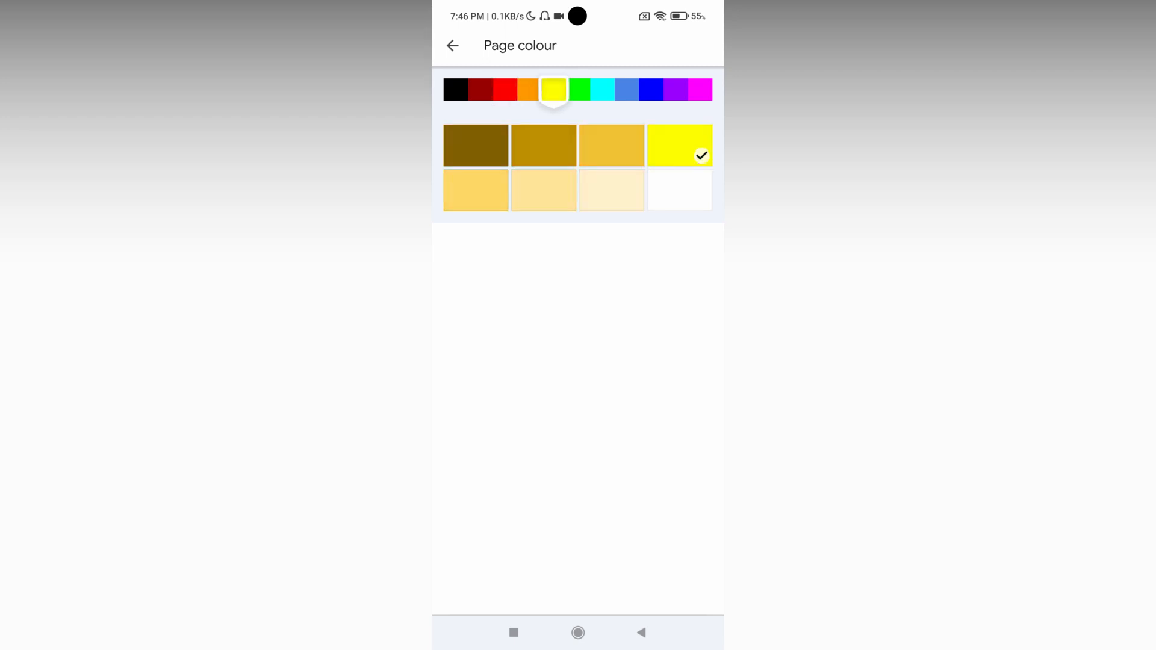
left_click(579, 89)
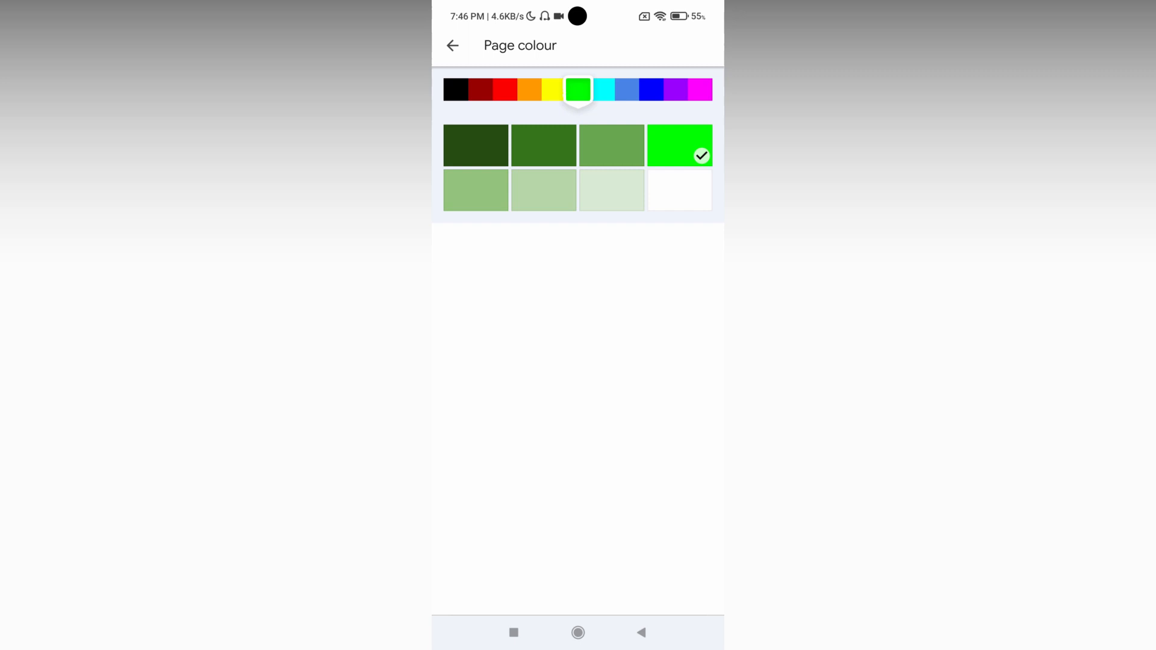
left_click(476, 190)
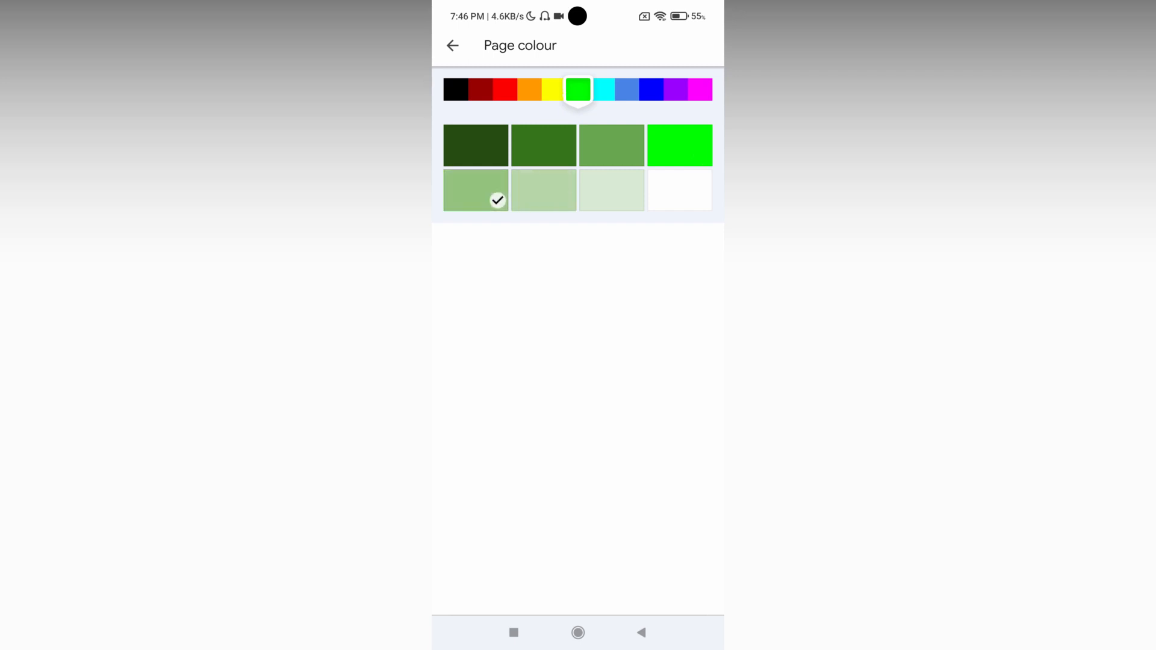
- Return to the brochure and show it in Print layout
left_click(611, 190)
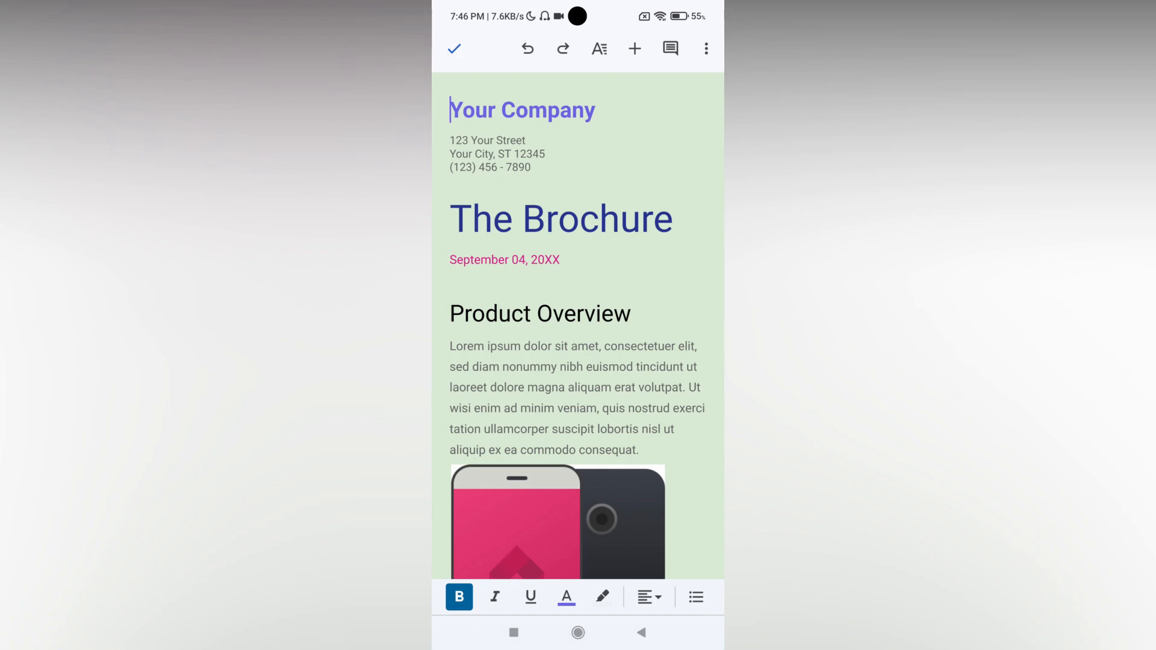
left_click(706, 49)
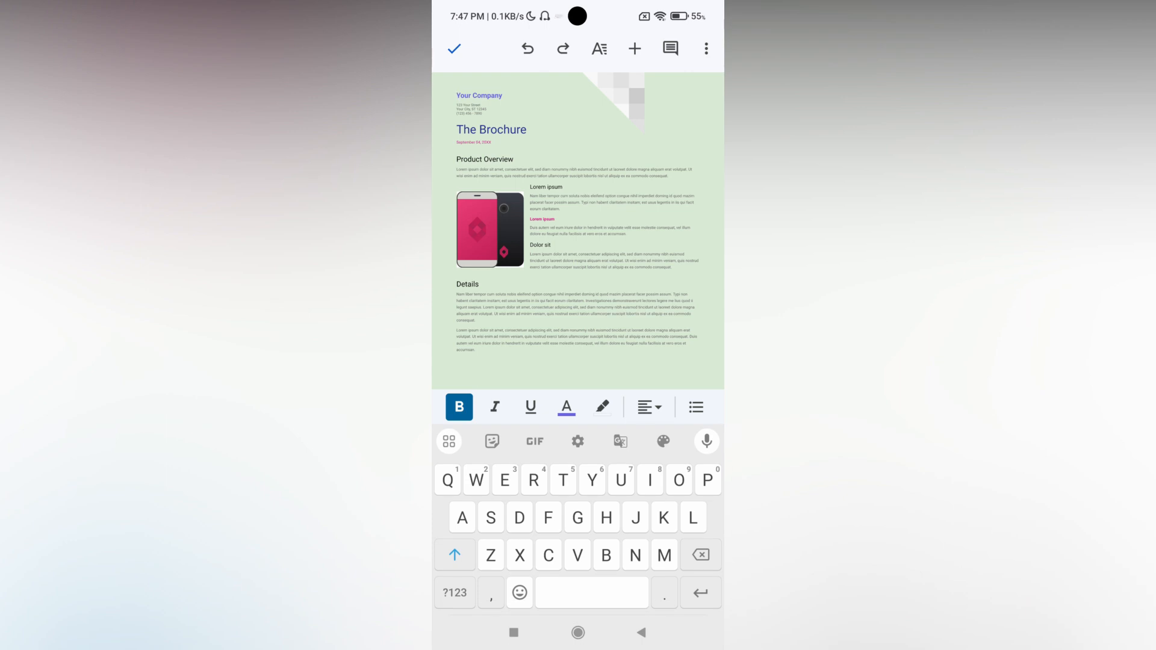
left_click(706, 48)
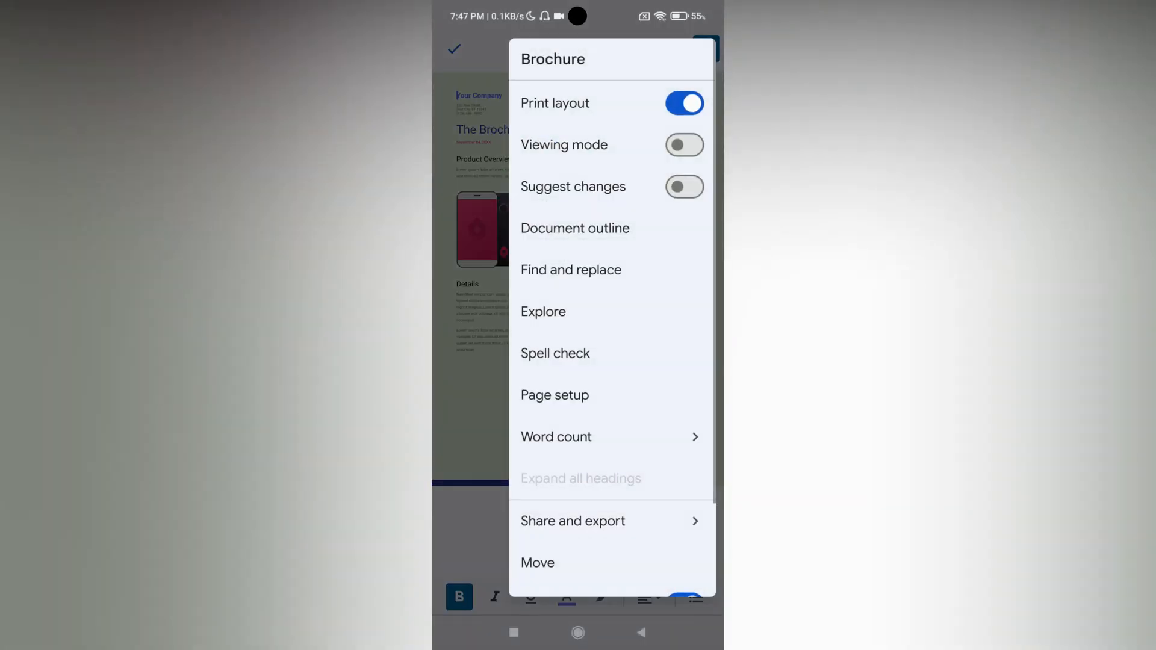
- Replace the green page colour with a light blue shade in Page setup
left_click(555, 394)
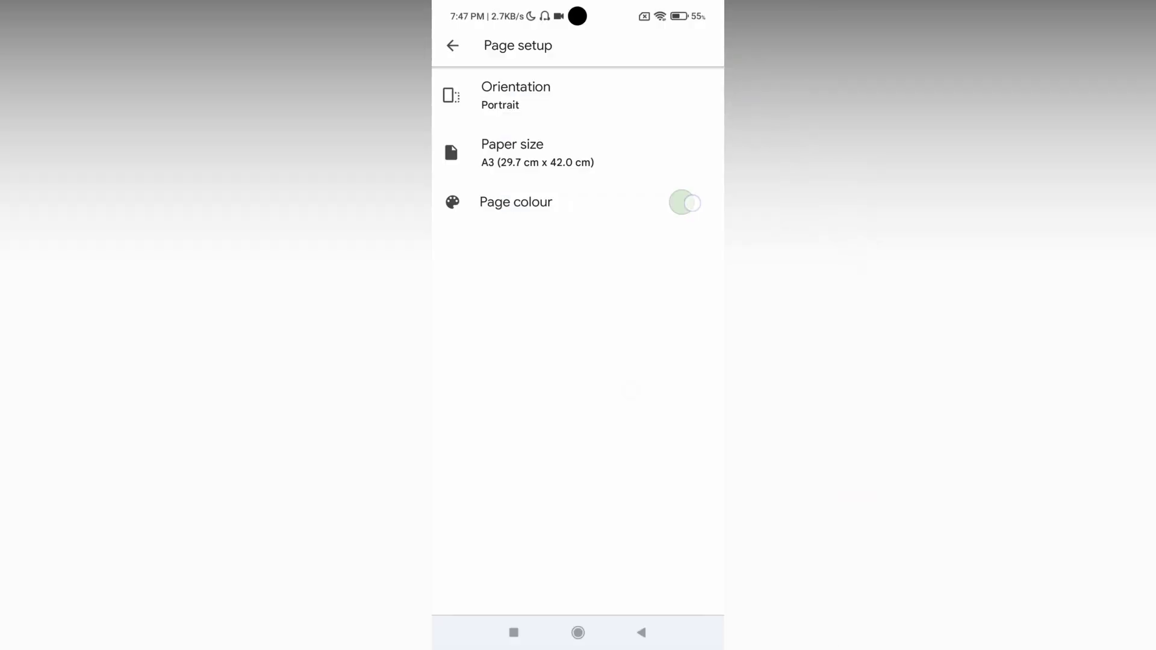
left_click(515, 201)
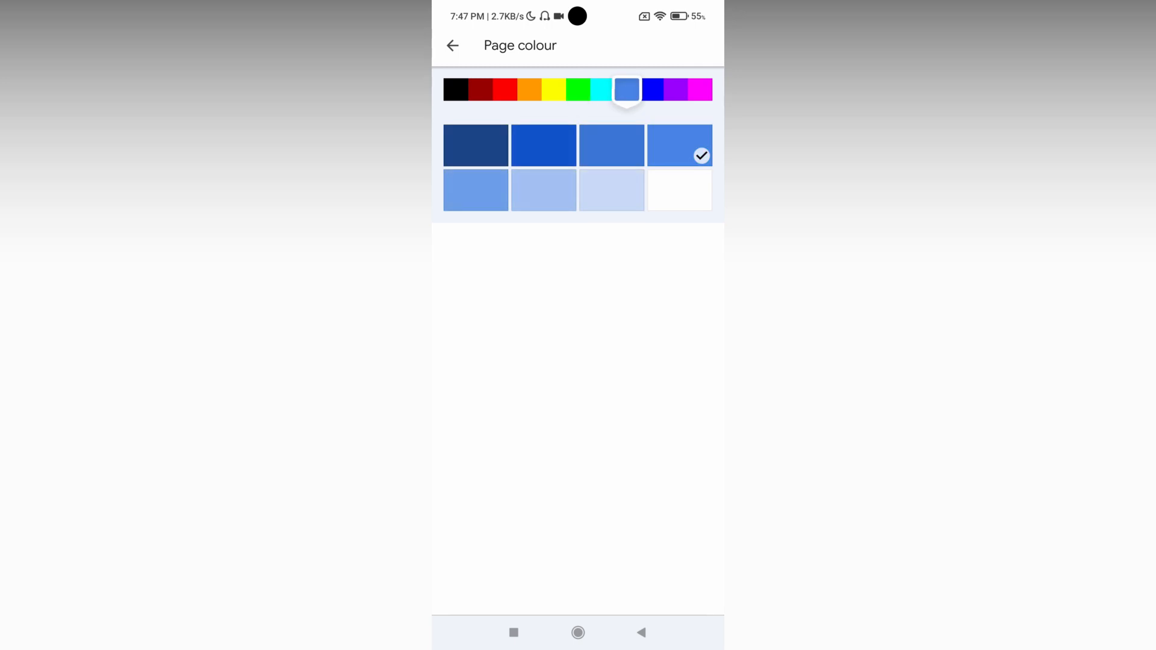
left_click(452, 45)
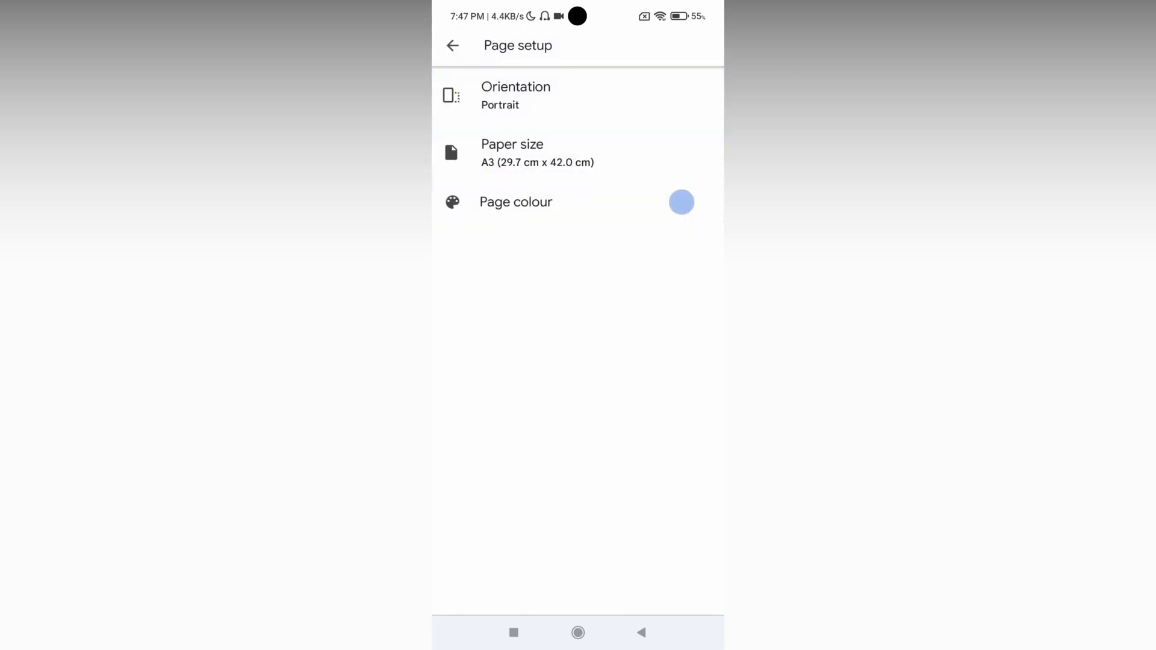
left_click(453, 46)
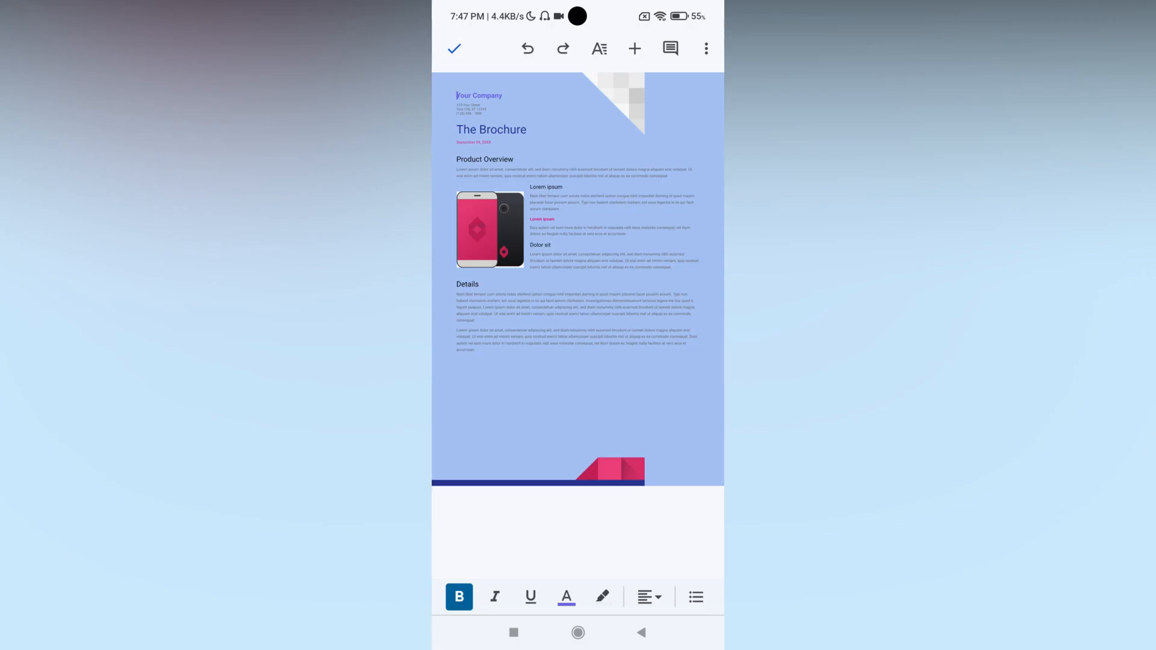